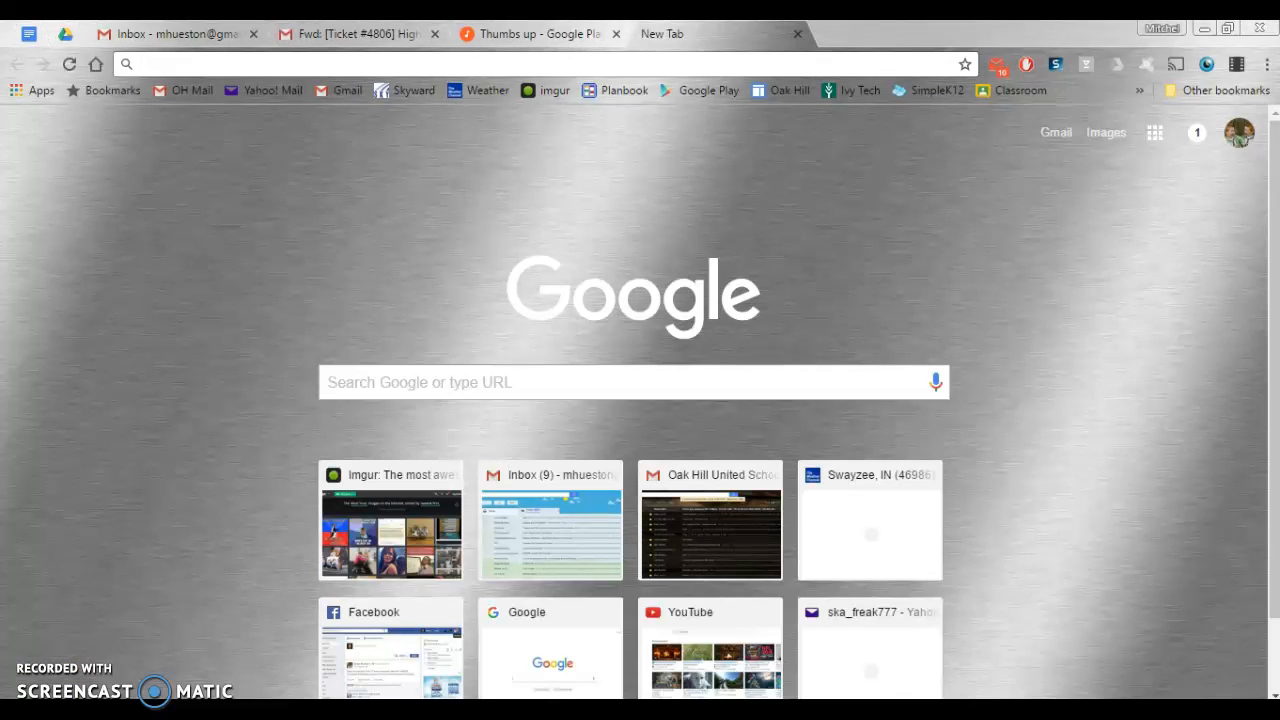
Search the Start menu for 'drive' to find the Google Drive desktop app.
{"action": "left_click", "coordinate": [10, 712]}
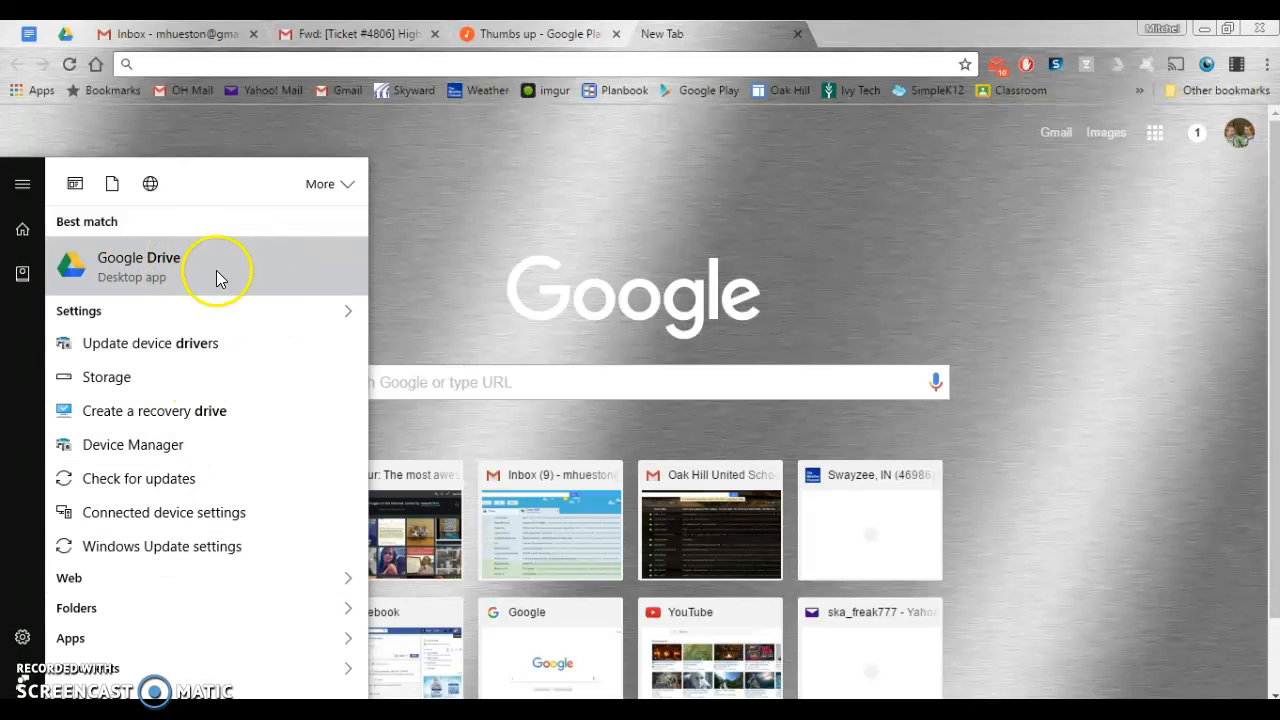
{"action": "mouse_move", "coordinate": [400, 281]}
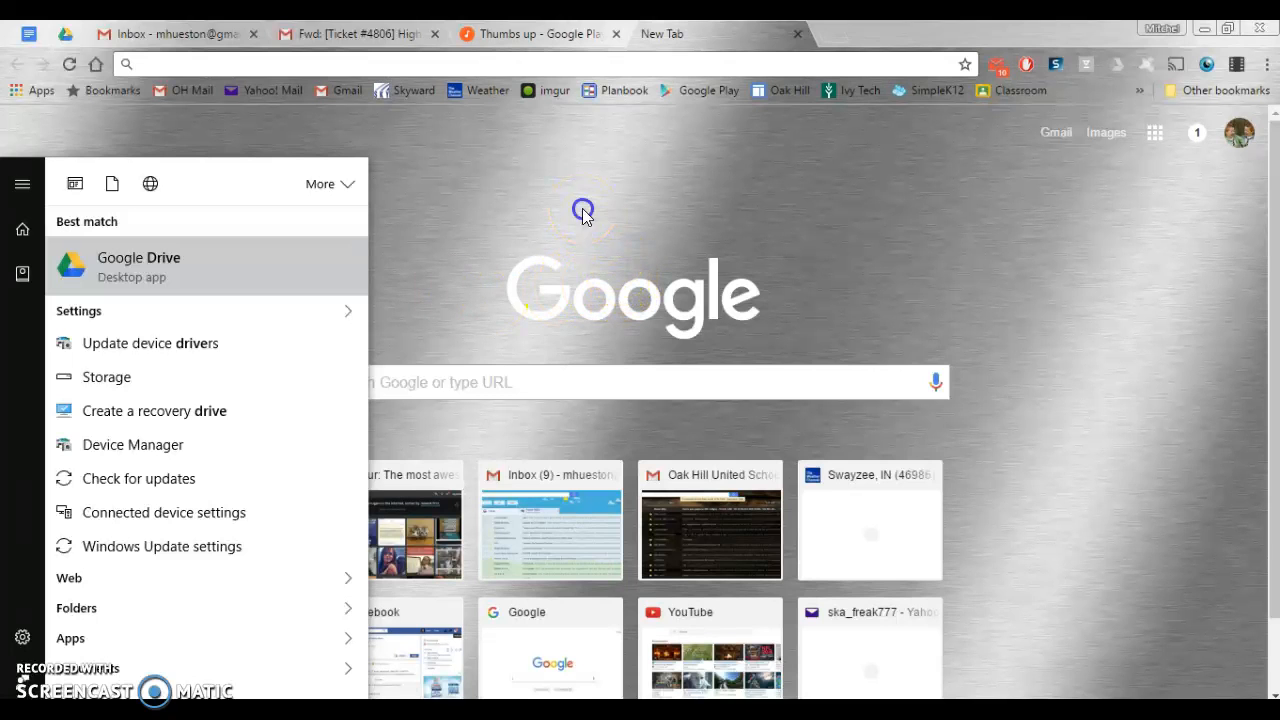
Open the Google Drive folder and reveal its full path C:\Users\mhues\Google Drive.
{"action": "left_click", "coordinate": [138, 266]}
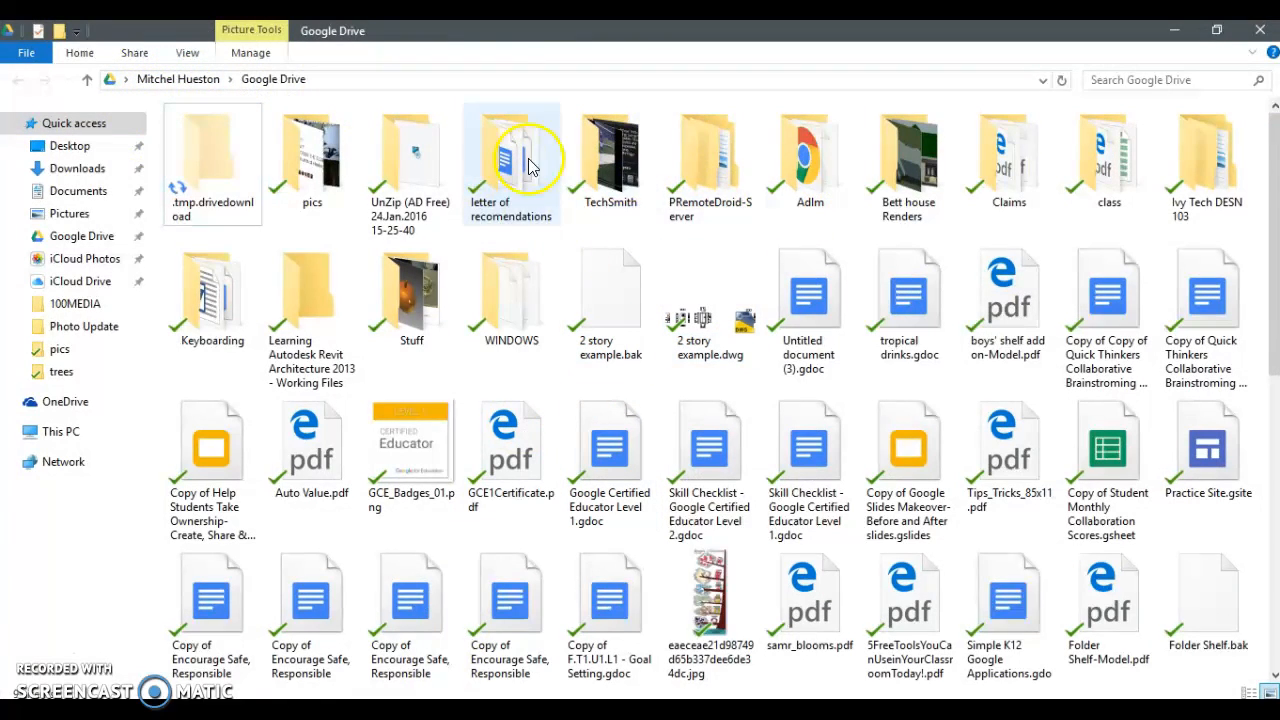
{"action": "mouse_move", "coordinate": [512, 150]}
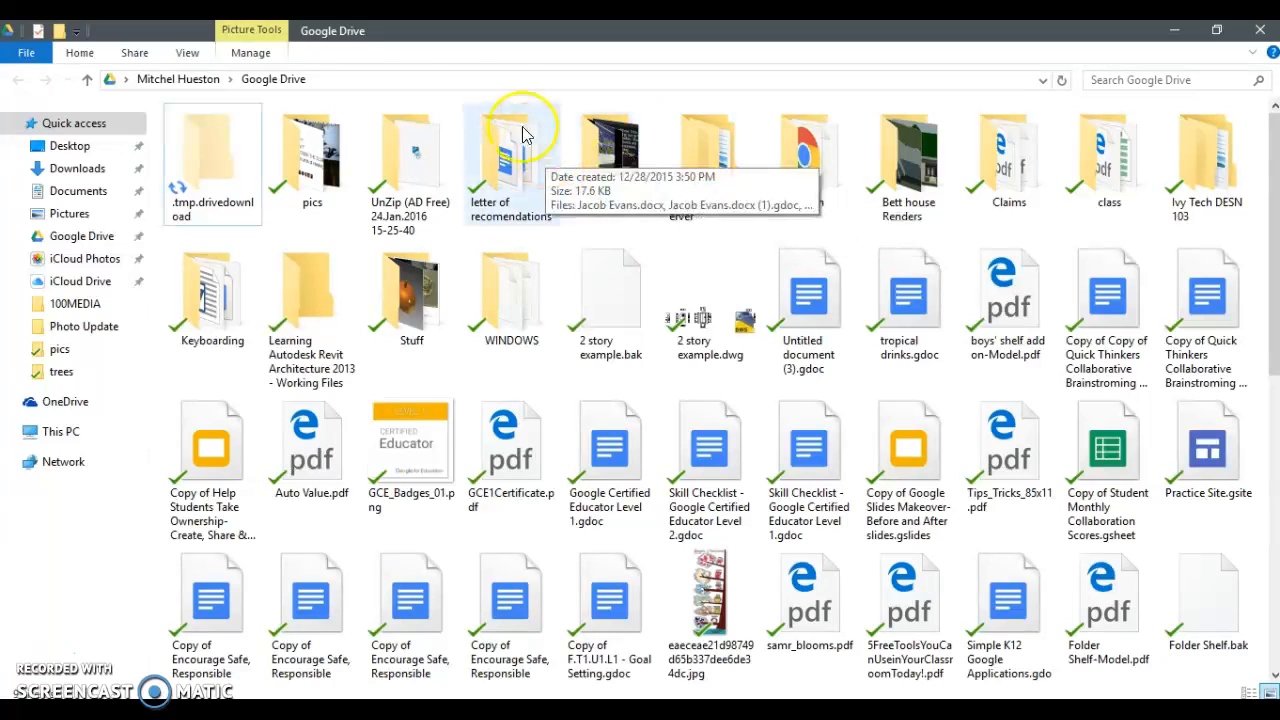
{"action": "mouse_move", "coordinate": [628, 98]}
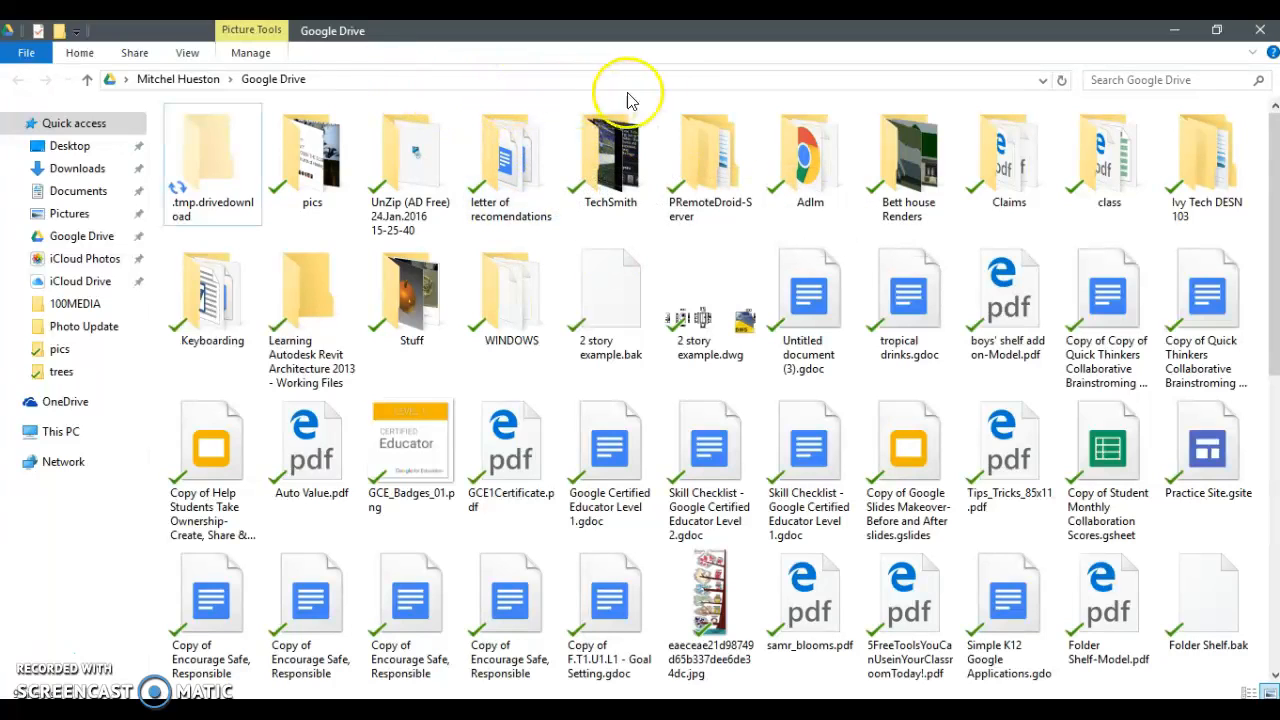
{"action": "left_click", "coordinate": [400, 80]}
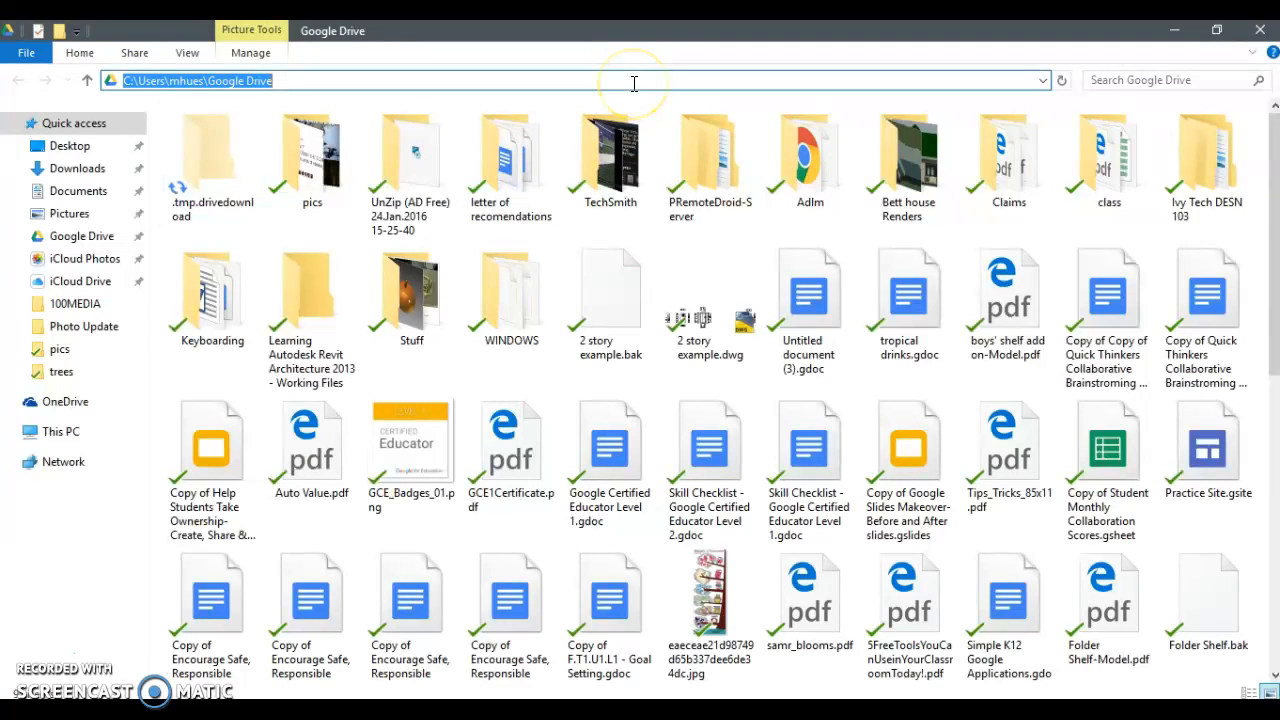
{"action": "mouse_move", "coordinate": [377, 86]}
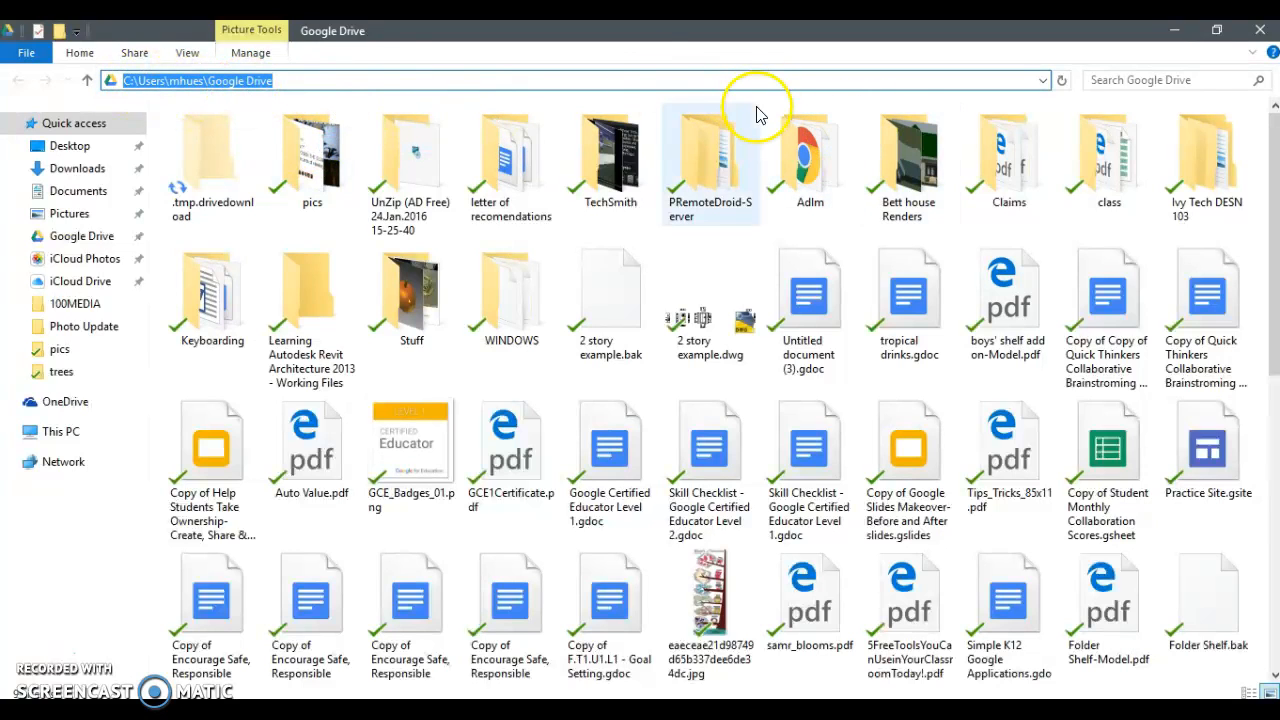
{"action": "mouse_move", "coordinate": [700, 190]}
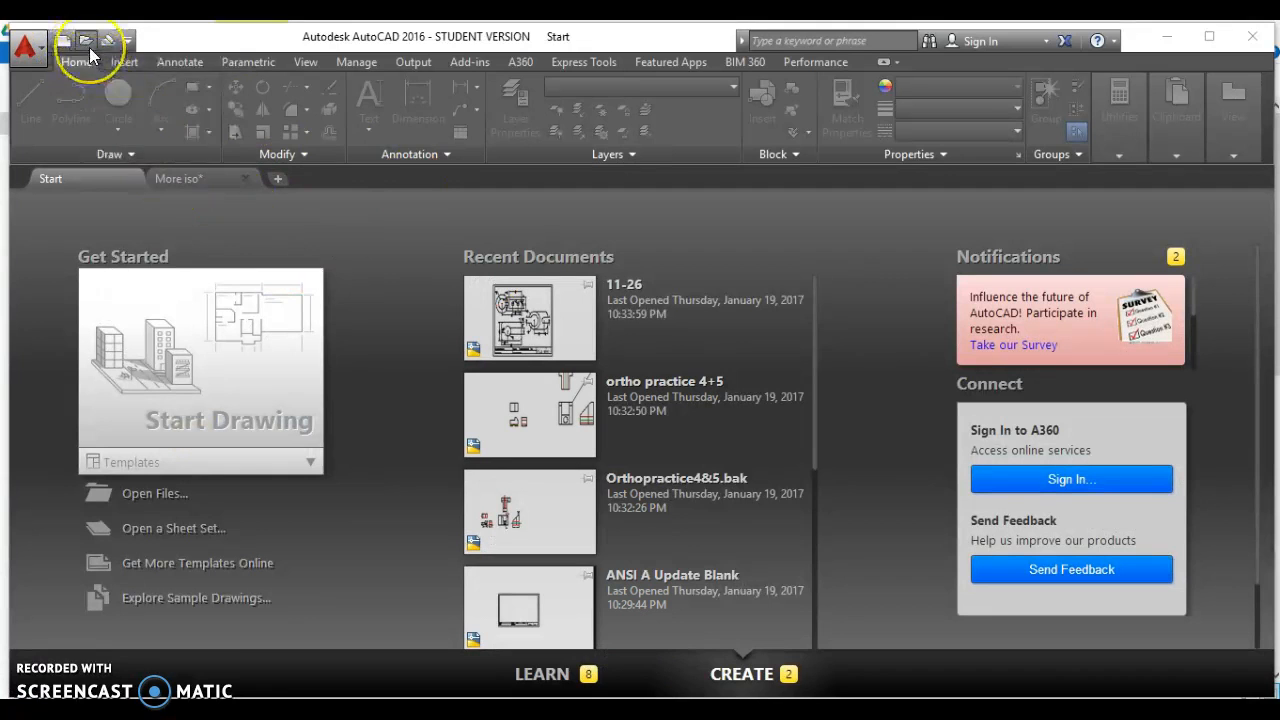
{"action": "mouse_move", "coordinate": [86, 40]}
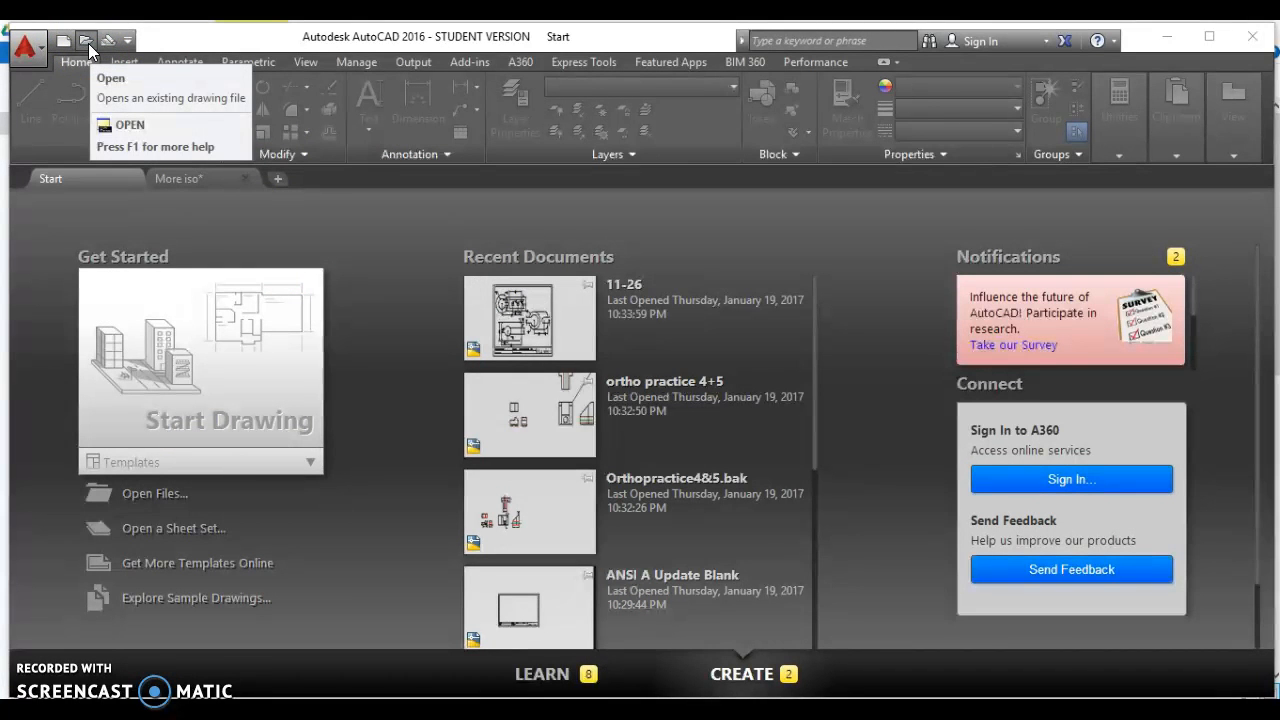
Bring up the Select File dialog, already pointed at the Google Drive folder.
{"action": "left_click", "coordinate": [110, 78]}
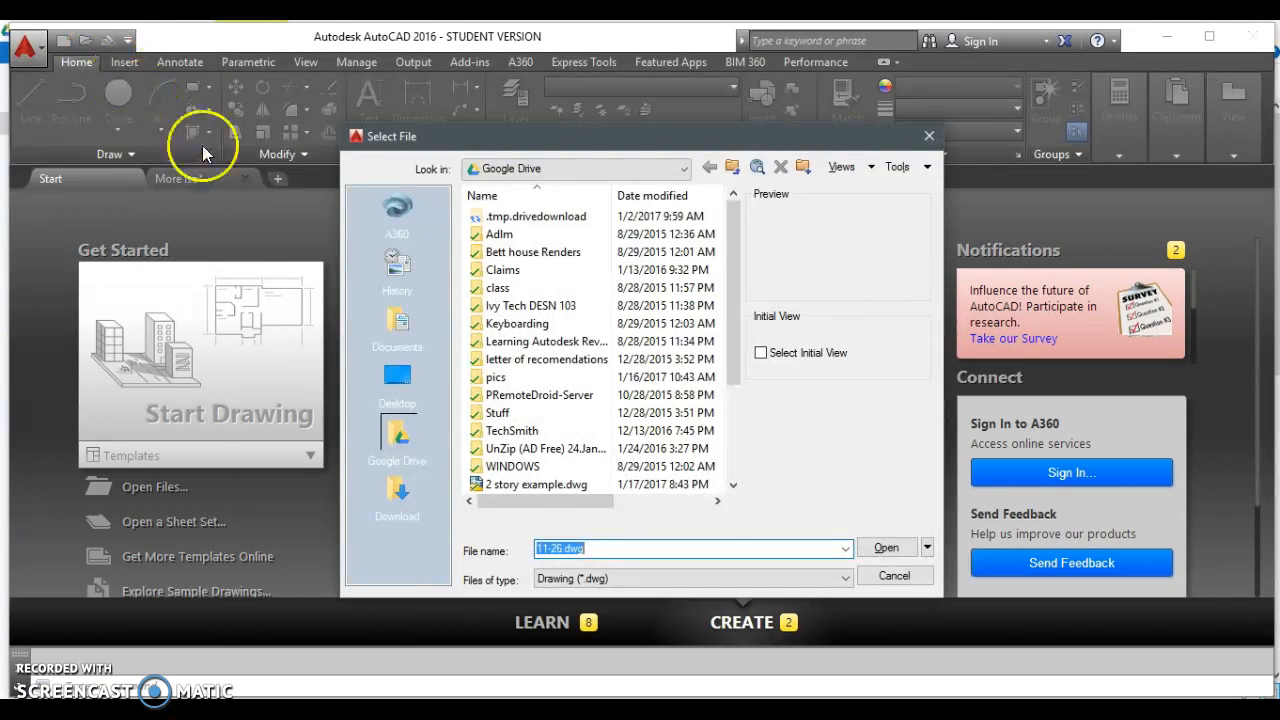
{"action": "mouse_move", "coordinate": [397, 320]}
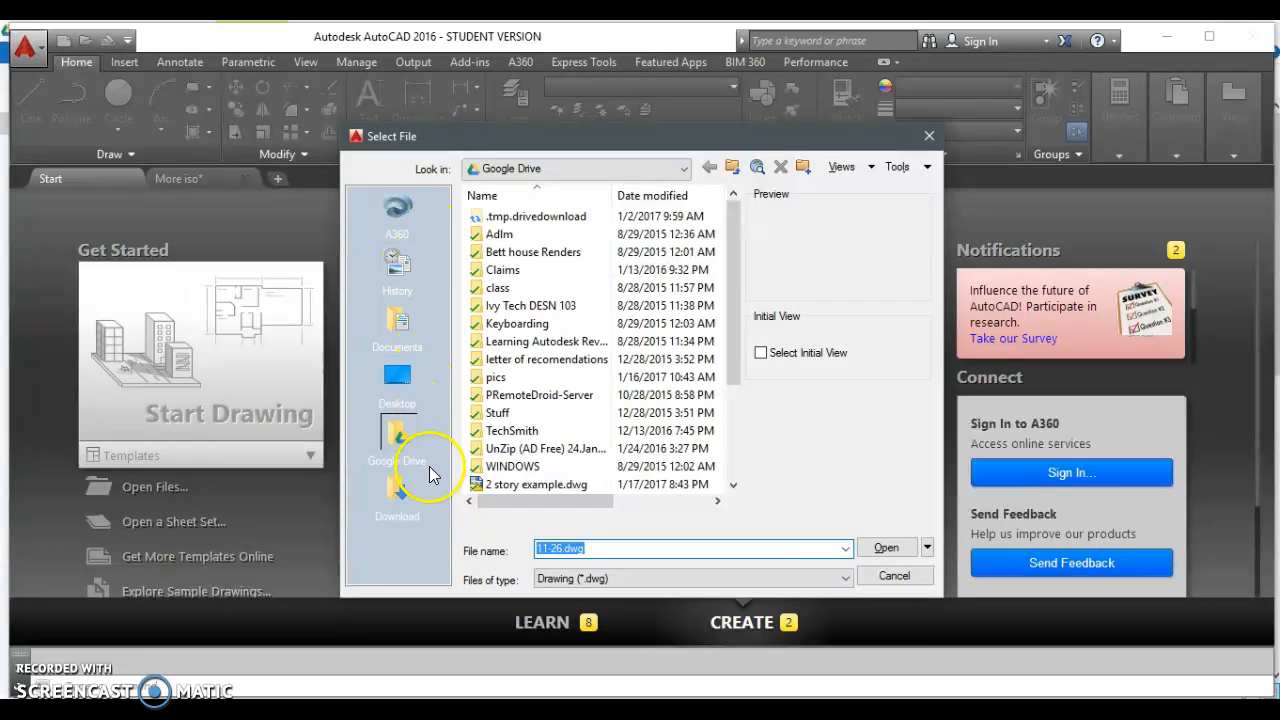
{"action": "mouse_move", "coordinate": [405, 360]}
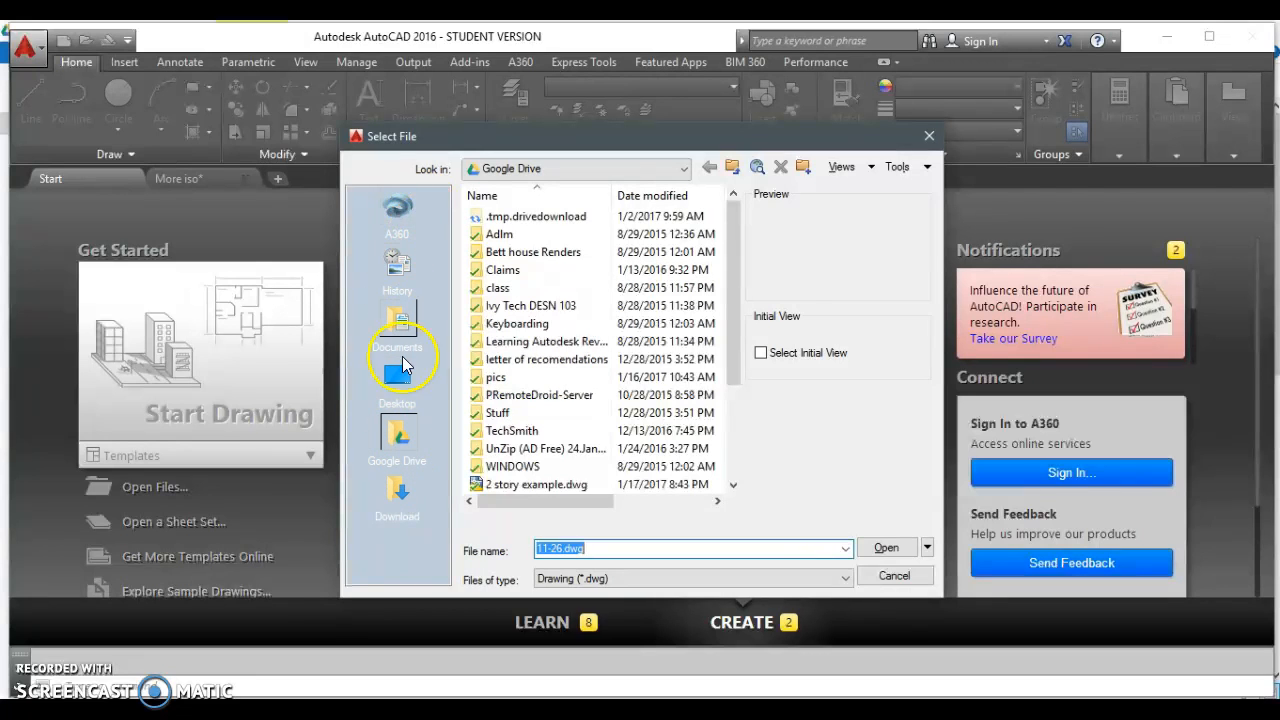
{"action": "mouse_move", "coordinate": [425, 475]}
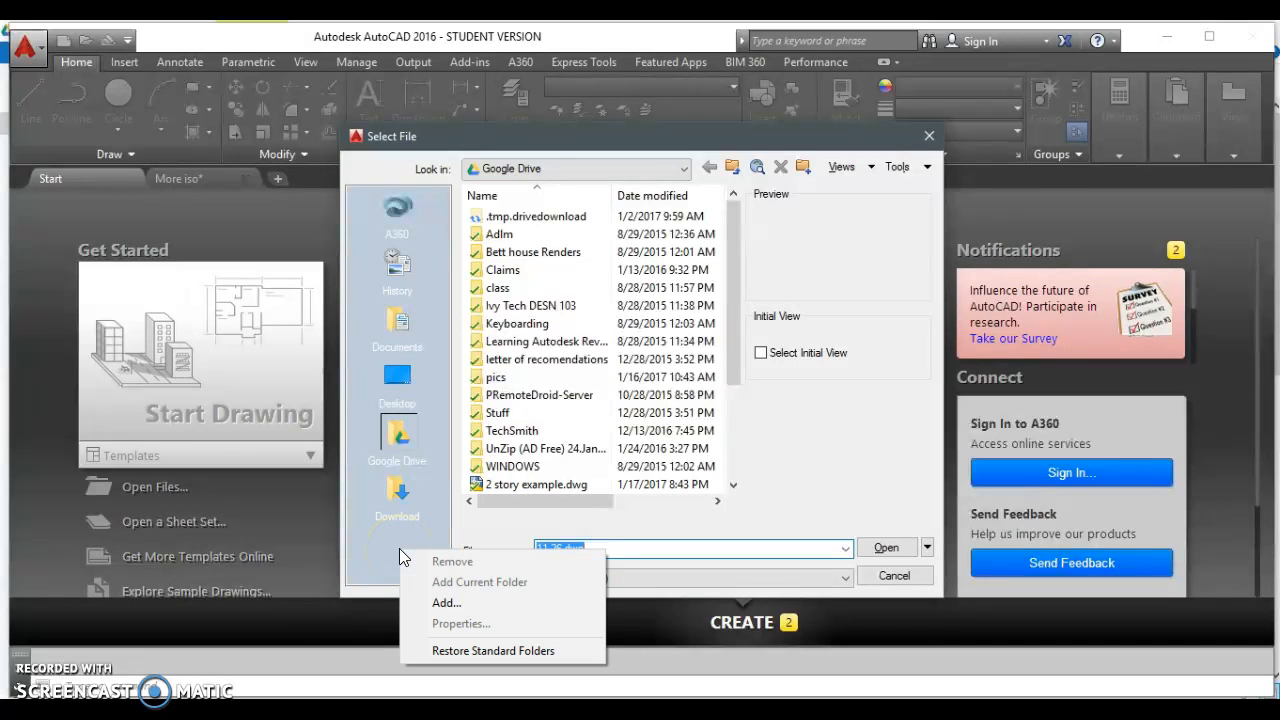
{"action": "mouse_move", "coordinate": [445, 602]}
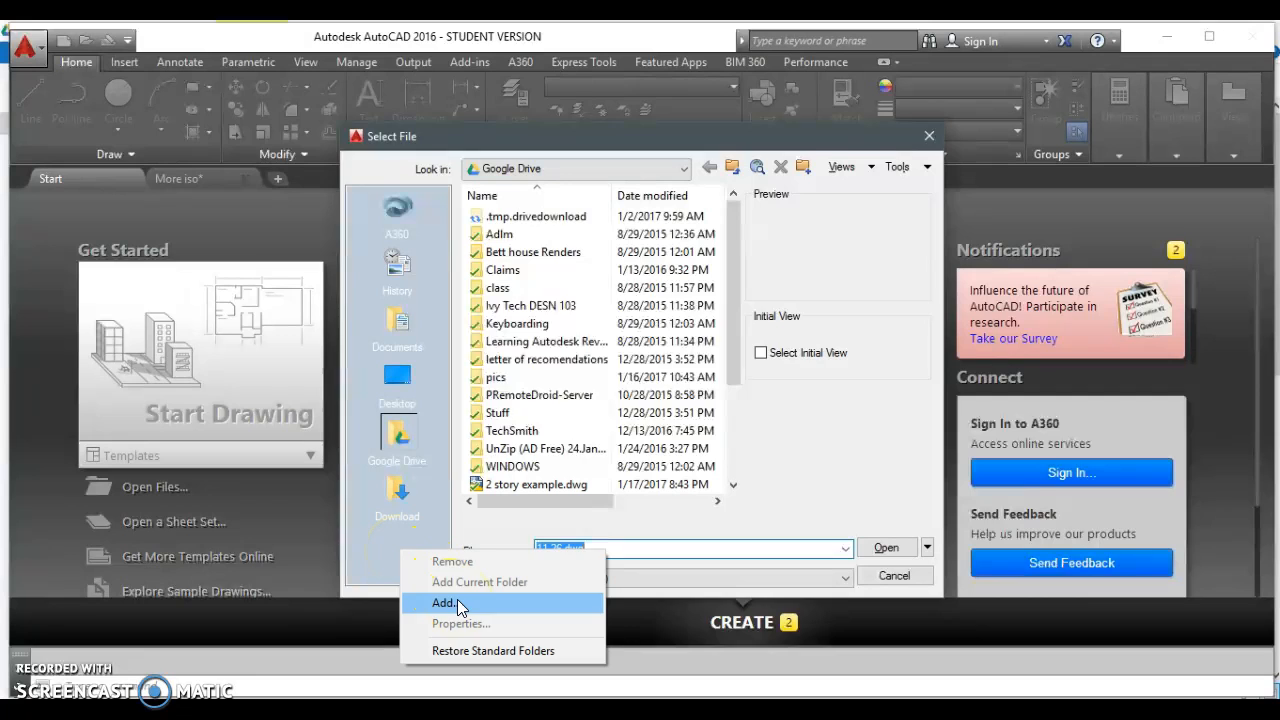
Add a place named 'Google Drive' pointing to C:\Users\mhues\Google Drive.
{"action": "left_click", "coordinate": [444, 602]}
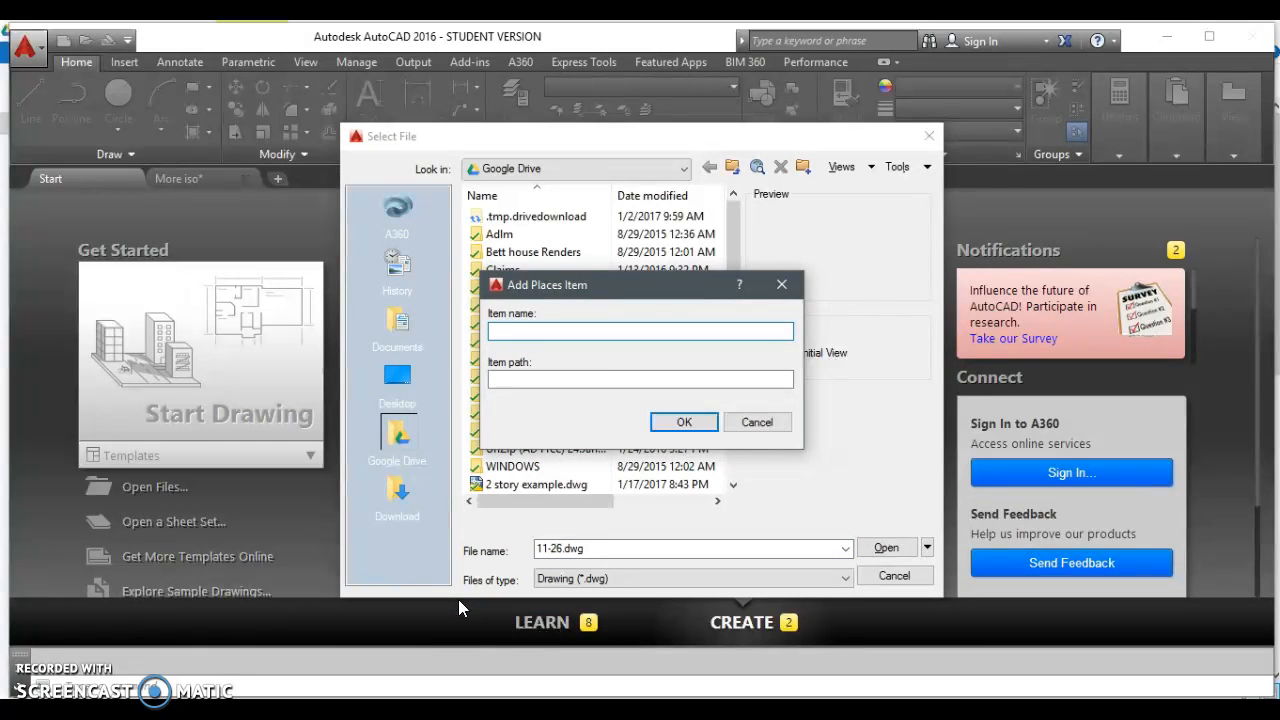
{"action": "type", "text": "Google Drive"}
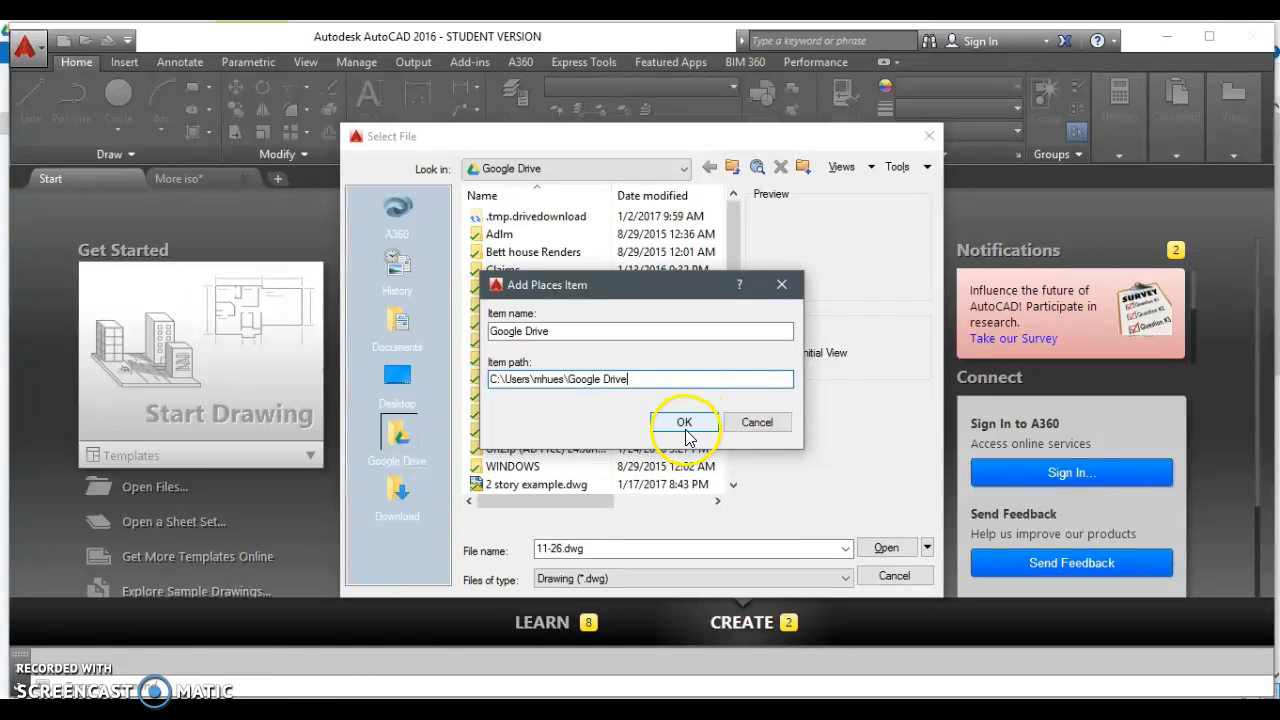
{"action": "left_click", "coordinate": [684, 421]}
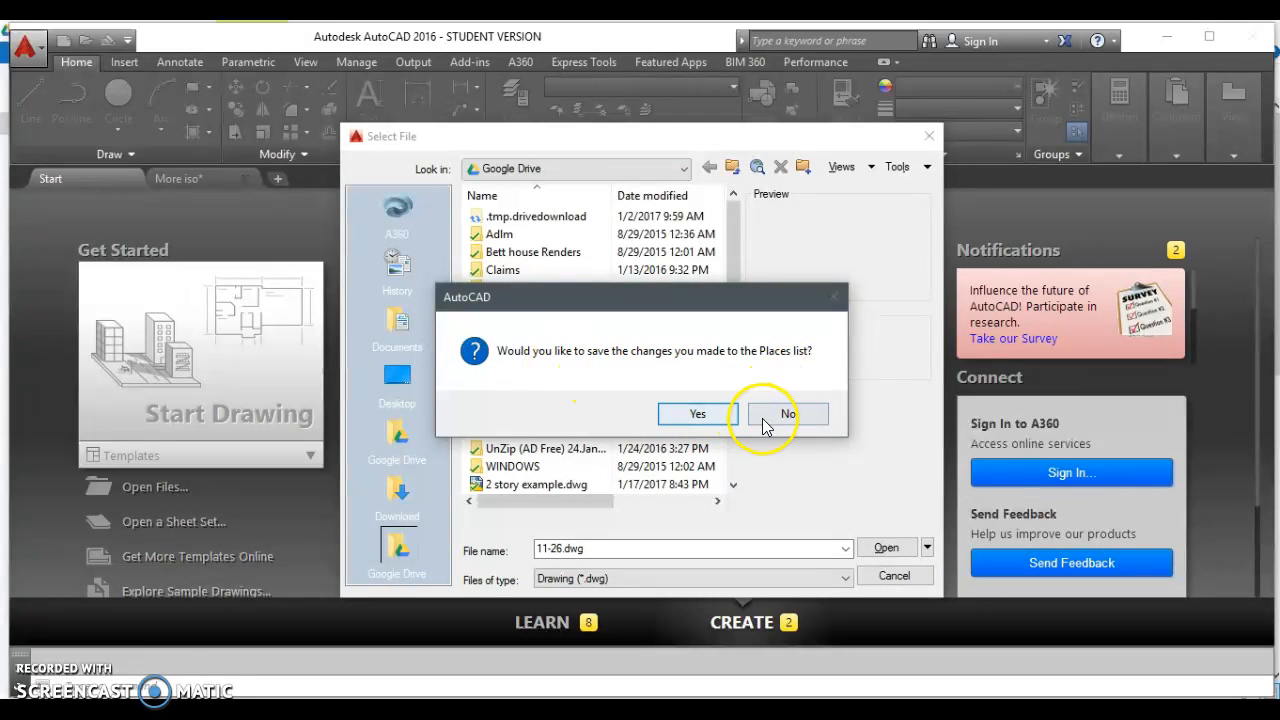
Answer Yes to save the Places list changes and close the file dialog.
{"action": "left_click", "coordinate": [787, 413]}
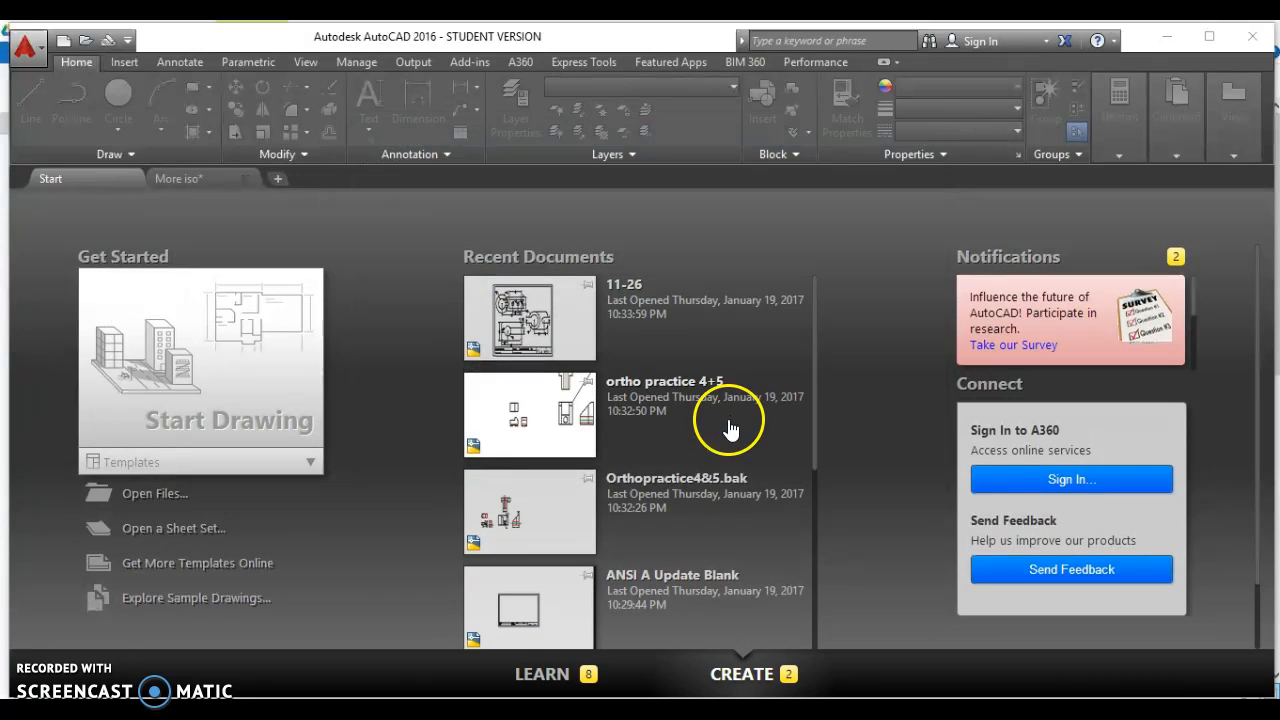
{"action": "mouse_move", "coordinate": [767, 361]}
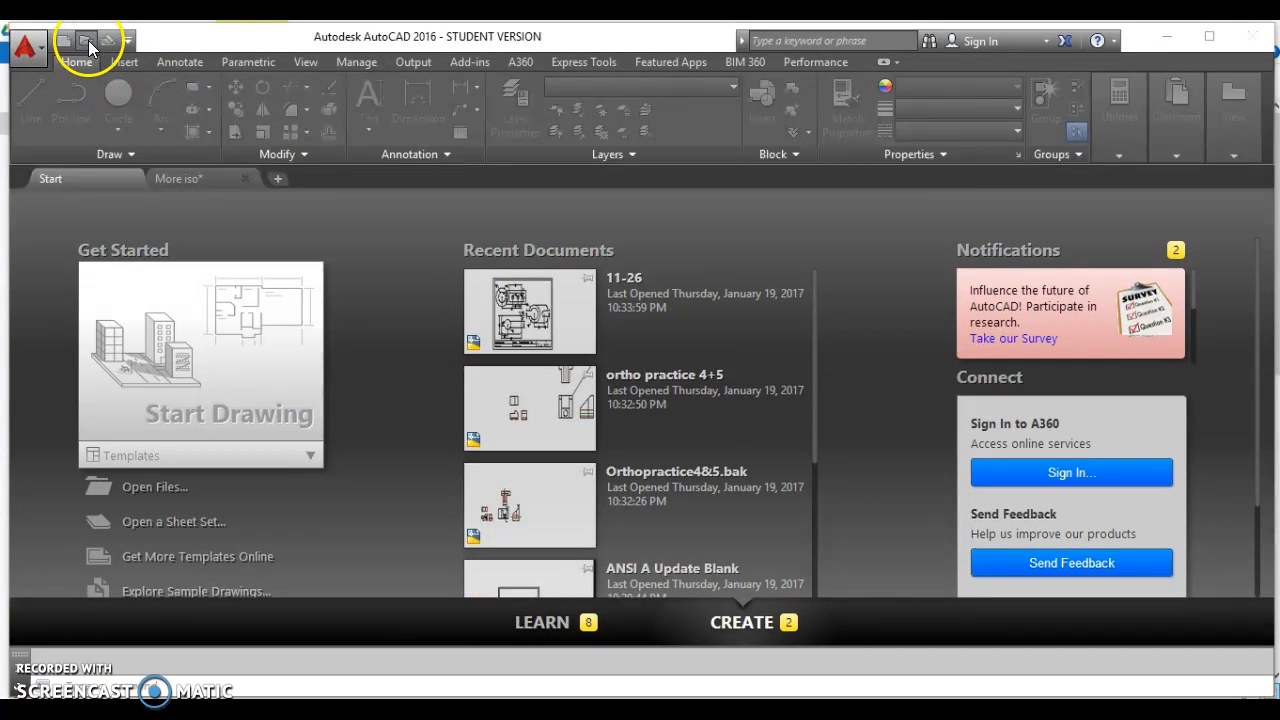
{"action": "left_click", "coordinate": [88, 40]}
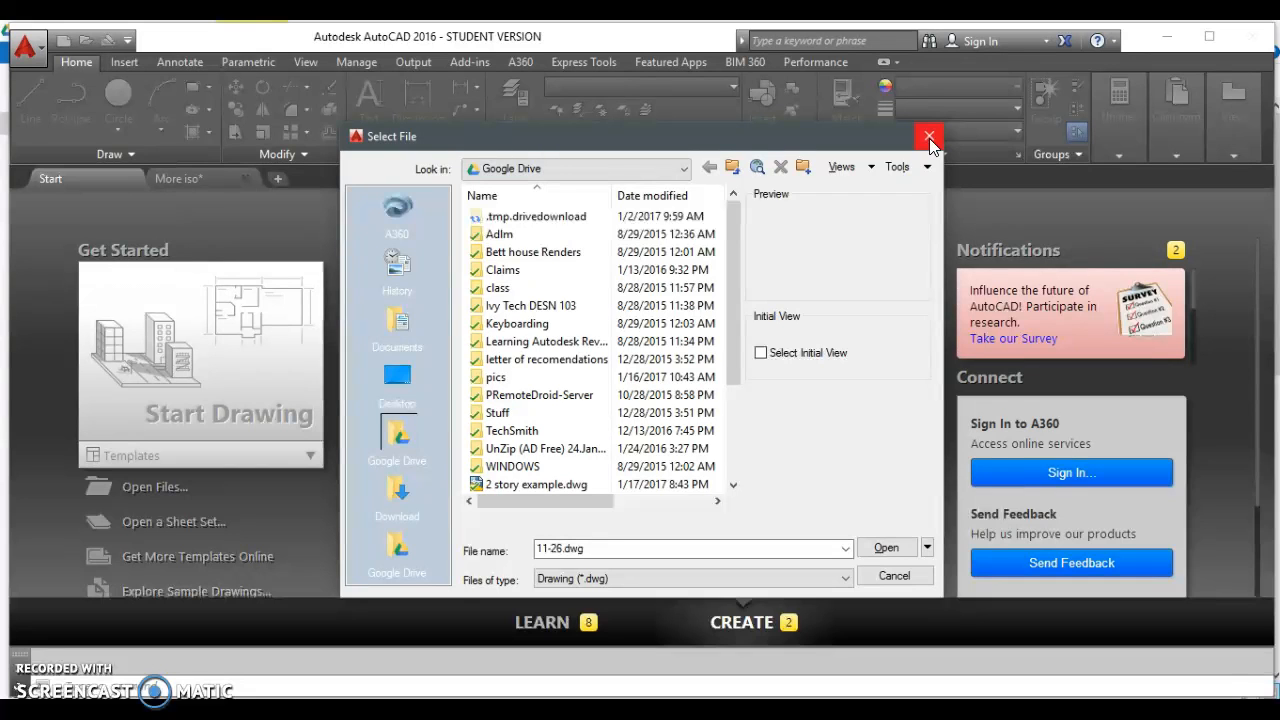
{"action": "left_click", "coordinate": [928, 135]}
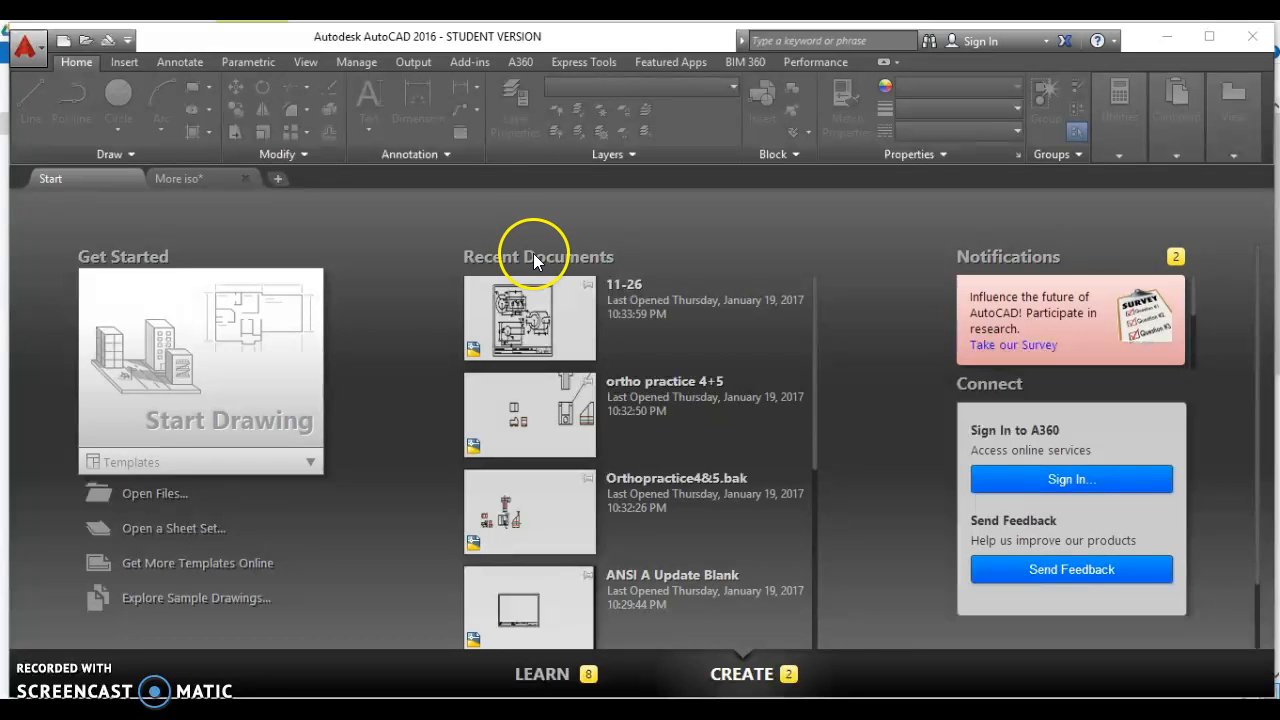
{"action": "mouse_move", "coordinate": [518, 240]}
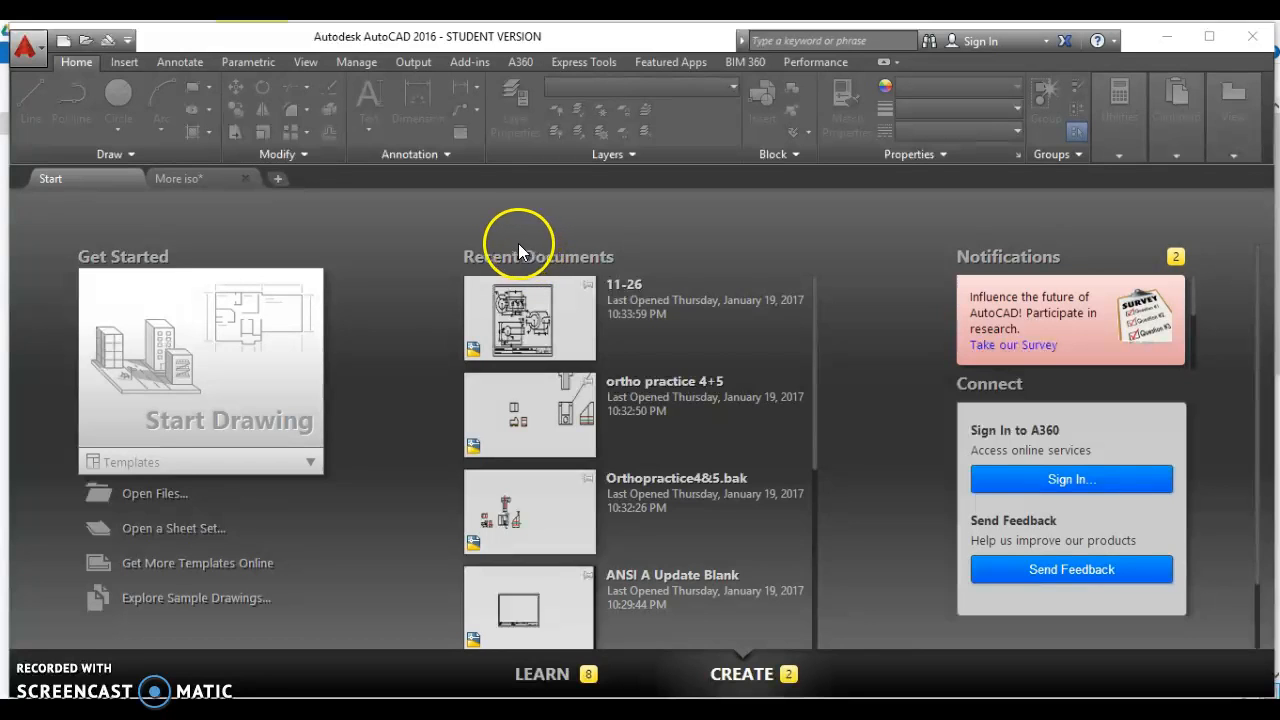
{"action": "mouse_move", "coordinate": [50, 652]}
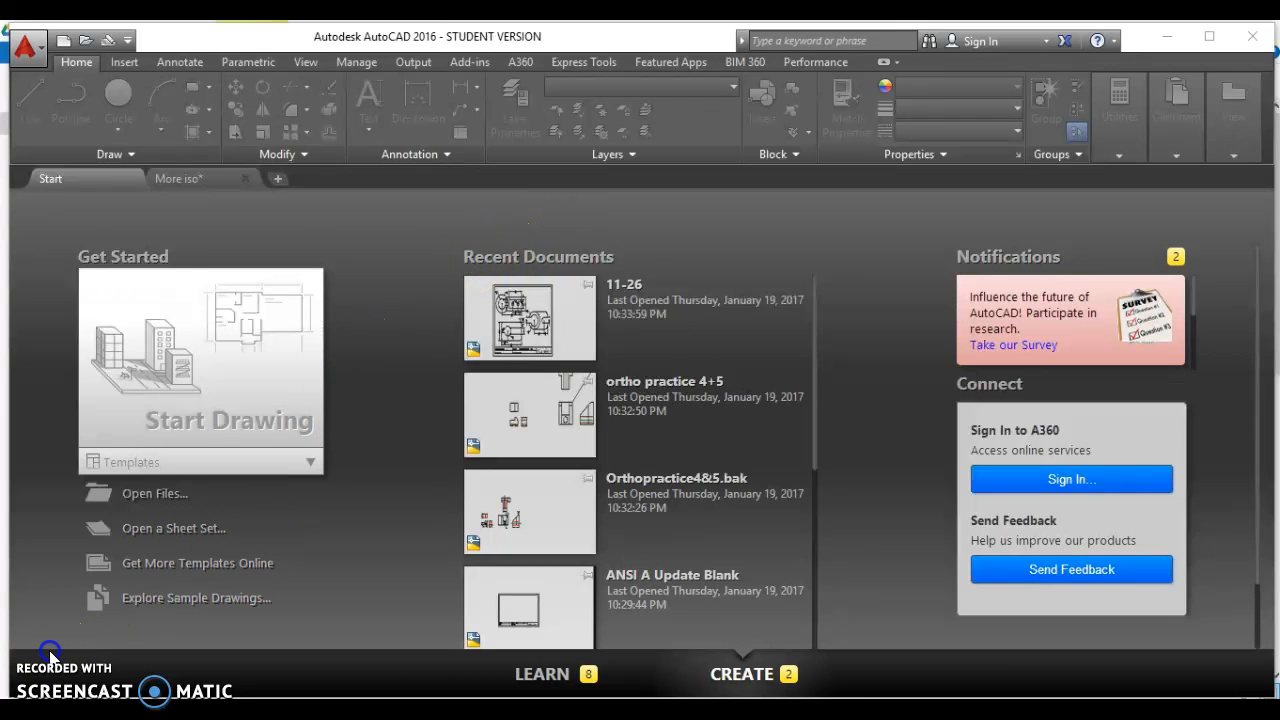